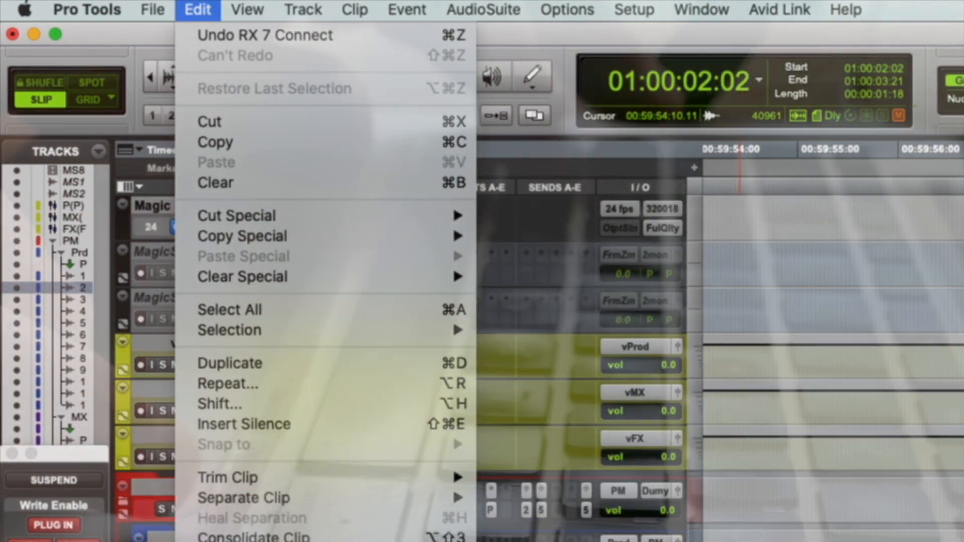
Switch Pro Tools clip labels to Display NO Timestamp, showing clip names only
left_click(247, 11)
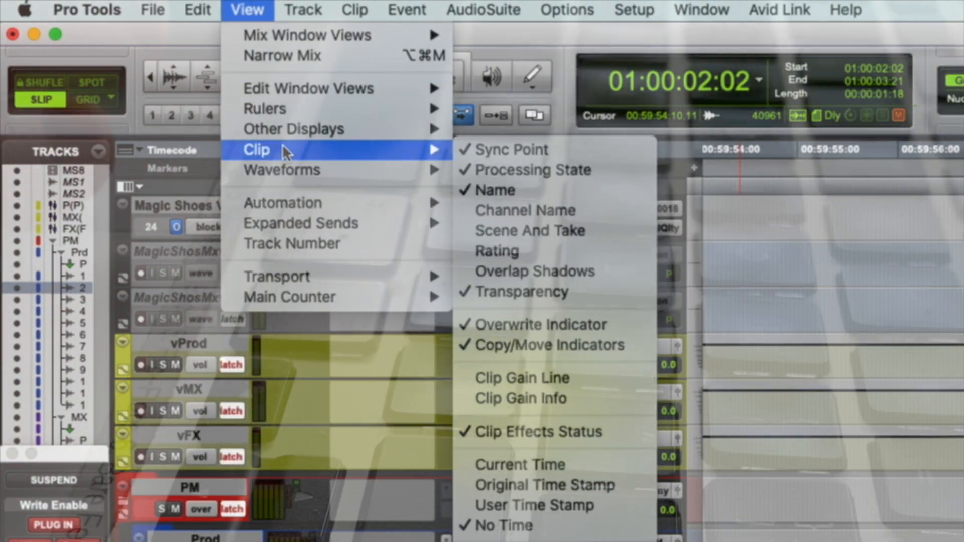
mouse_move(283, 203)
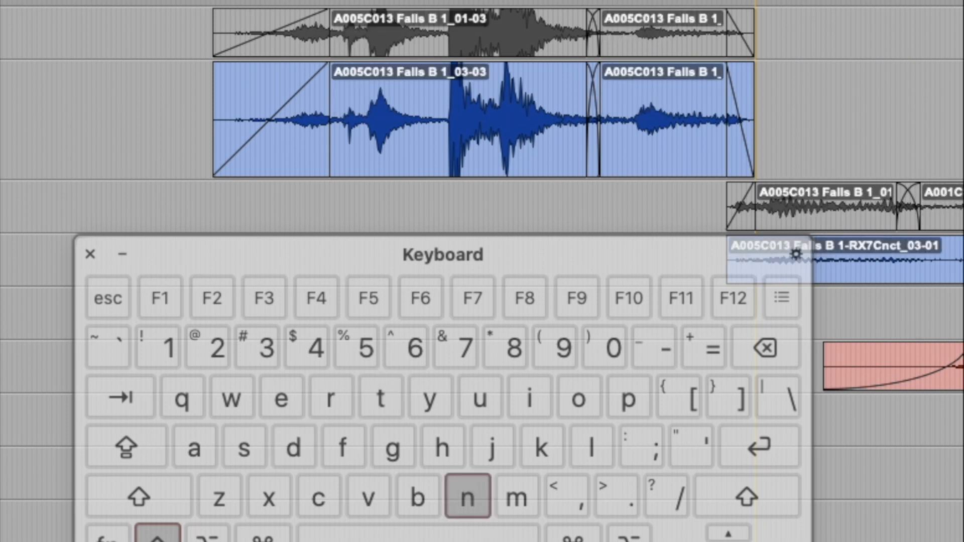
key("d")
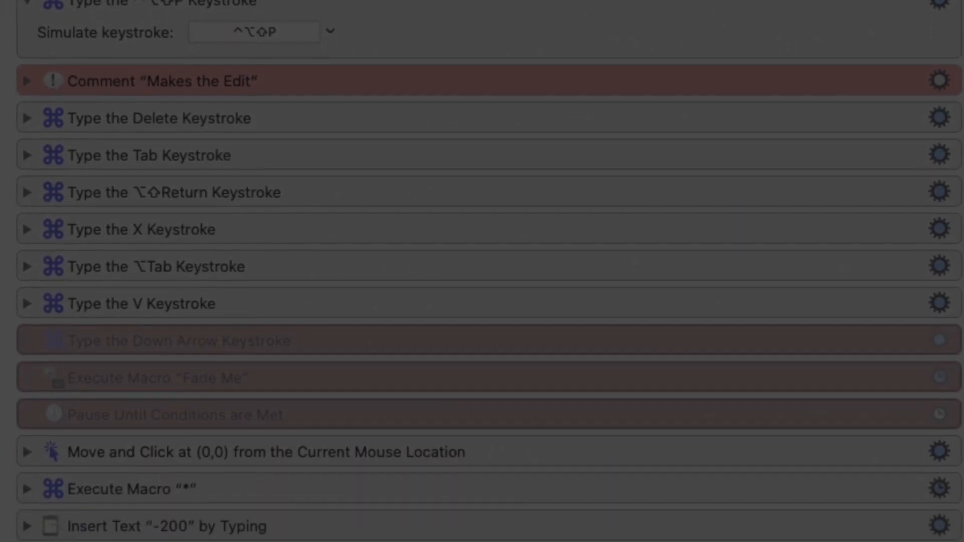
Review the editing macro's actions and select the RX 7 Connect Option-key macro
scroll("down", 3)
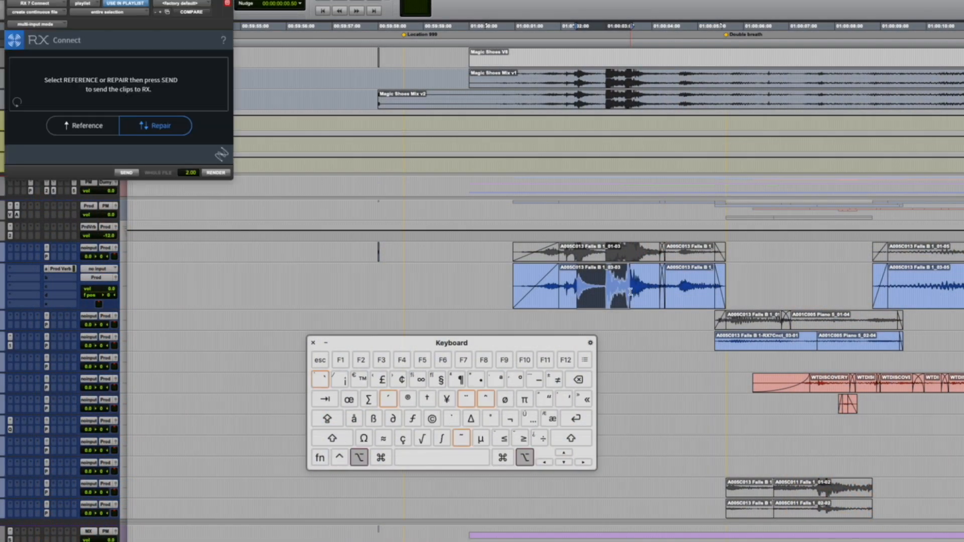
left_click(126, 173)
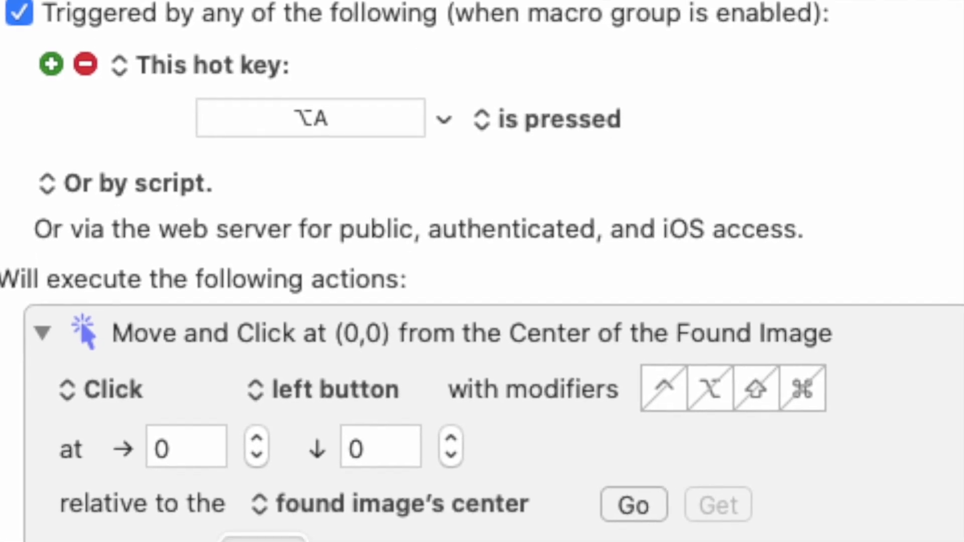
scroll("down", 3)
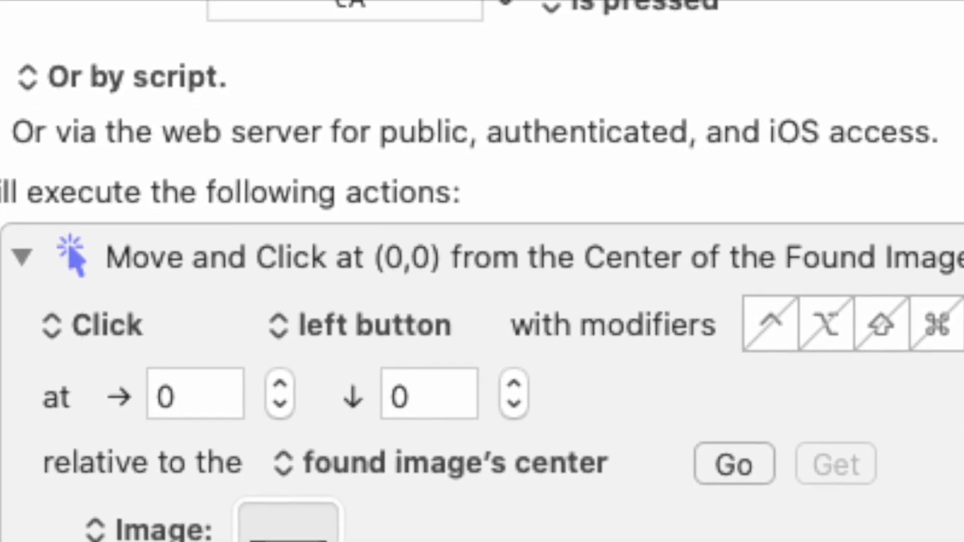
scroll("down", 3)
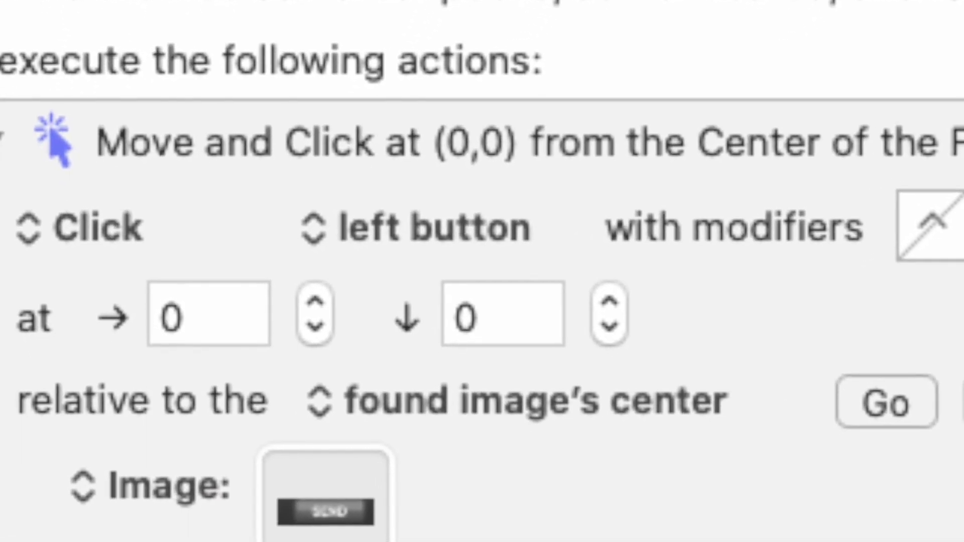
scroll("down", 3)
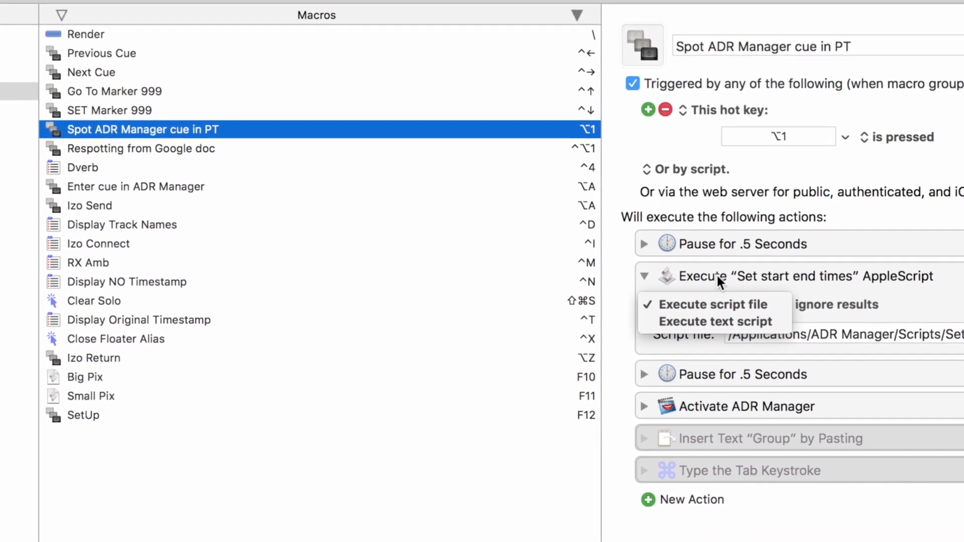
Set the Spot ADR Manager cue macro's AppleScript action to Execute script file
left_click(710, 304)
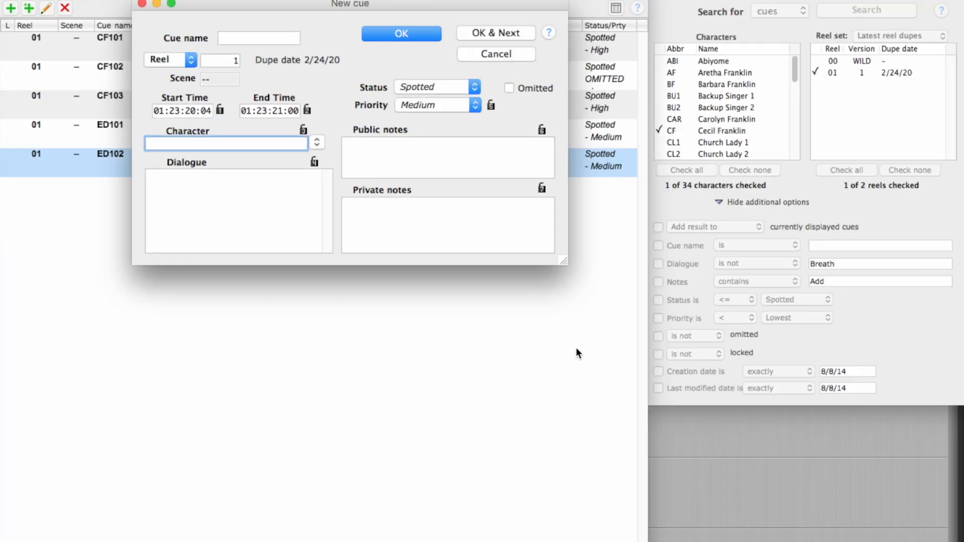
Fill cue ED100A with character Edward, dialogue "Okay!" and the text 'Nois'
type("Edward")
left_click(239, 211)
type("\"O")
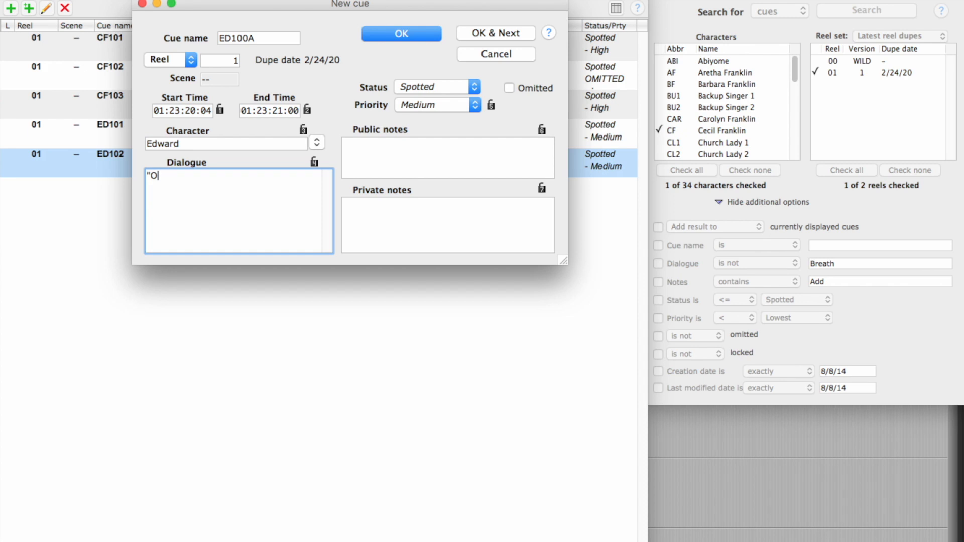
type("kay!\"")
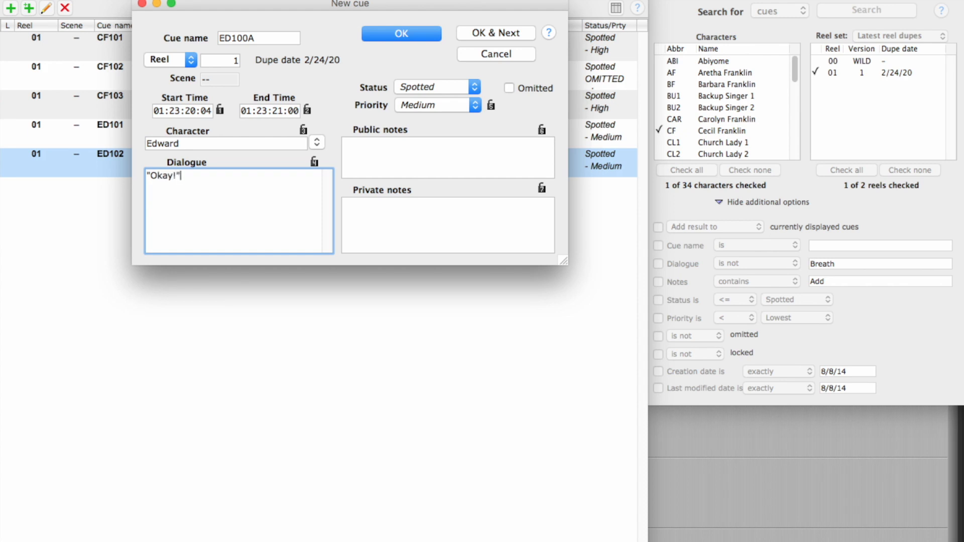
type("Nois")
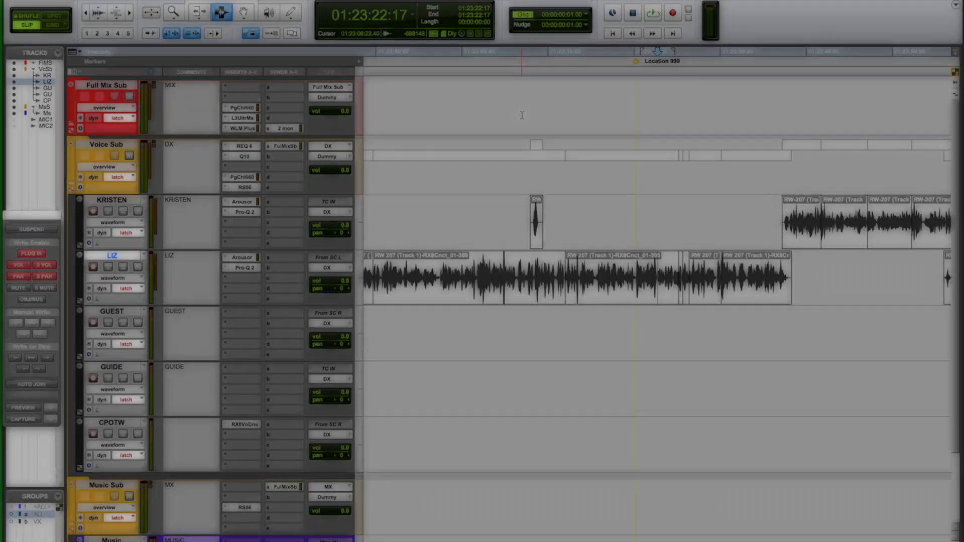
double_click(636, 61)
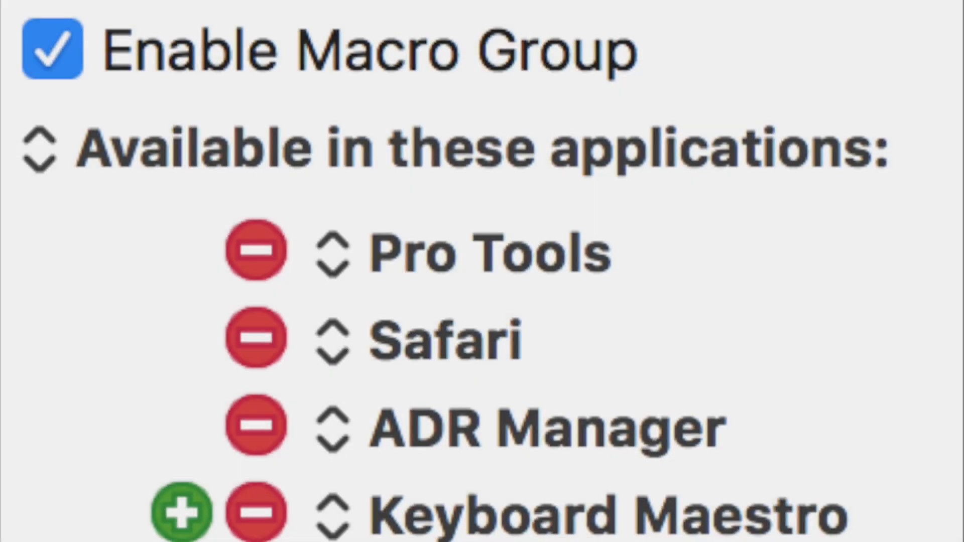
Review the group's available-applications list, then enable the PT Test group
scroll("down", 3)
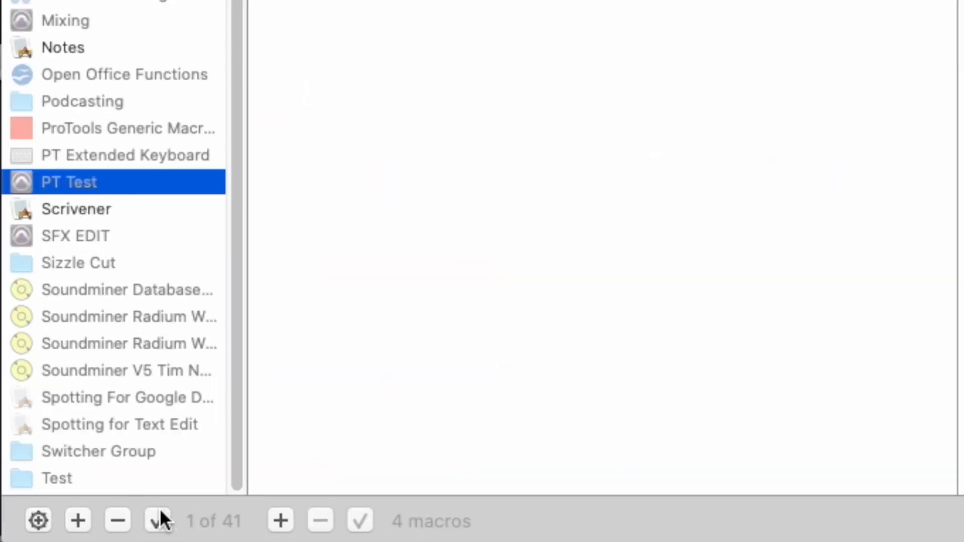
left_click(82, 100)
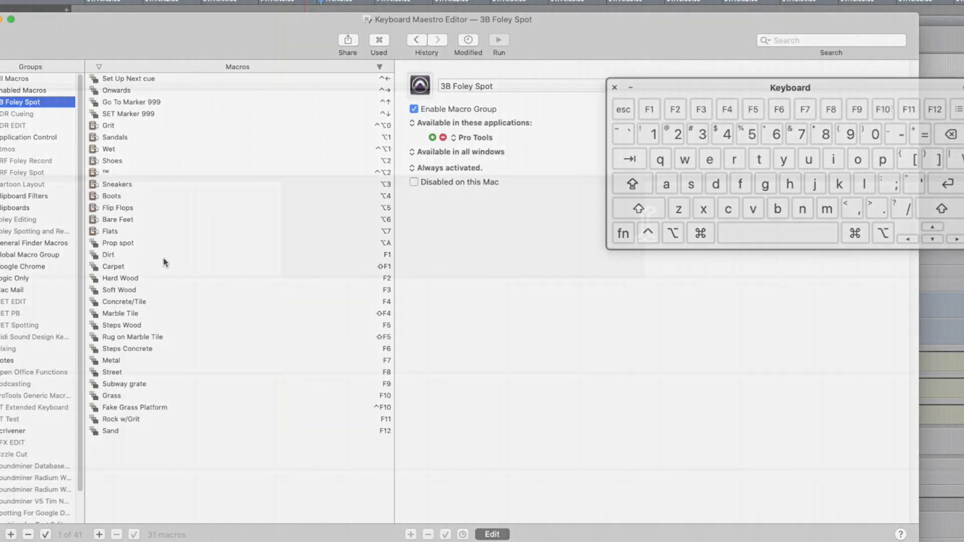
Open the 3B Foley Spot group's Dirt macro that pastes 'FS_Dirt'
left_click(108, 255)
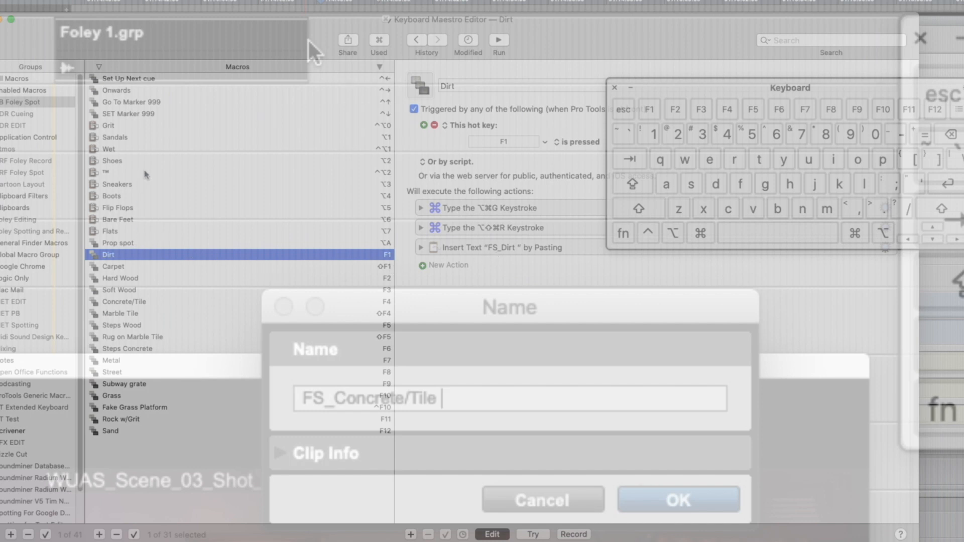
Inspect the Sandals, Grit and Prop spot macros, entering 'Bare Feet' along the way
left_click(115, 137)
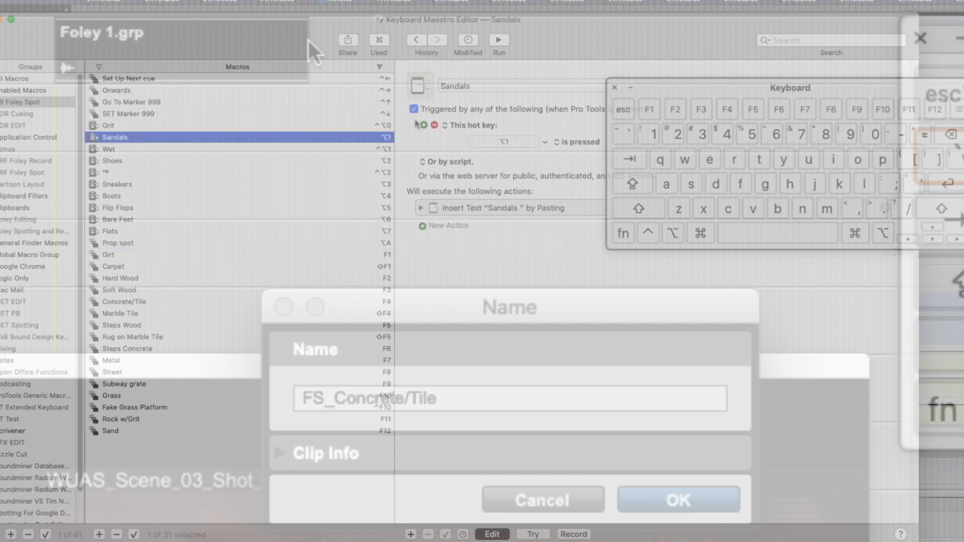
type("Bare Feet")
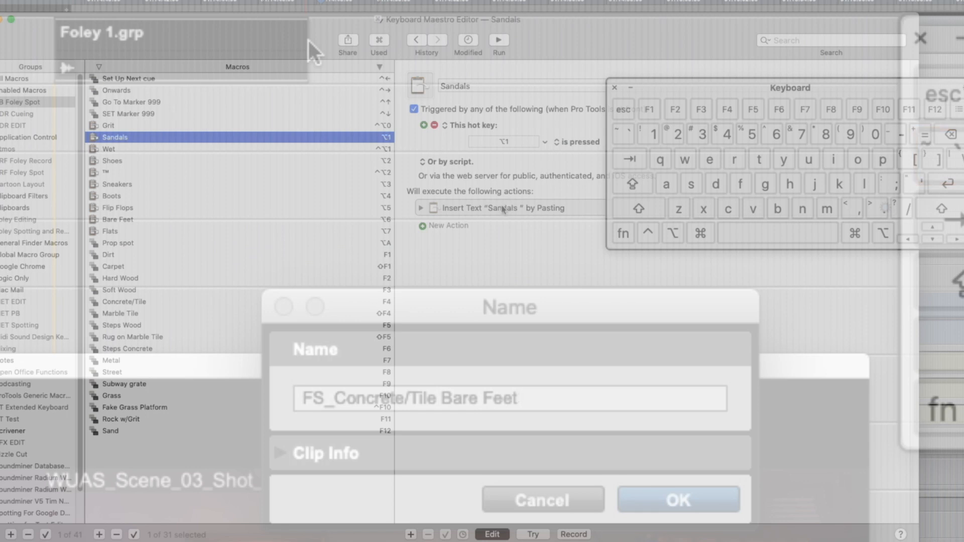
left_click(677, 499)
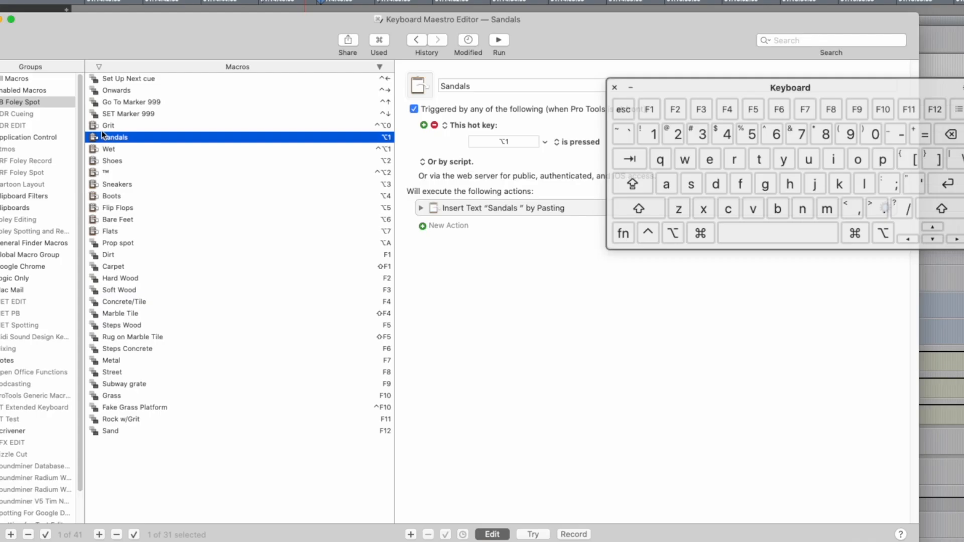
left_click(109, 126)
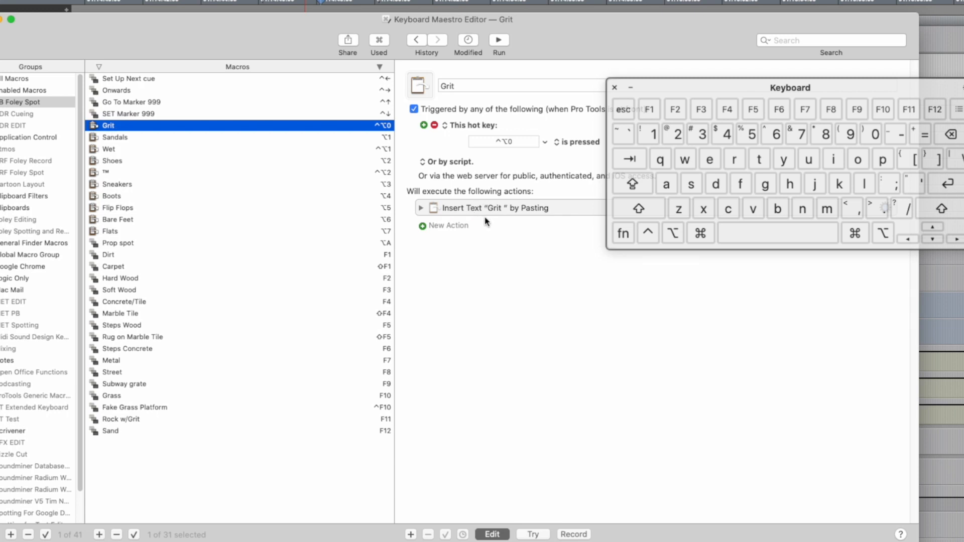
mouse_move(129, 243)
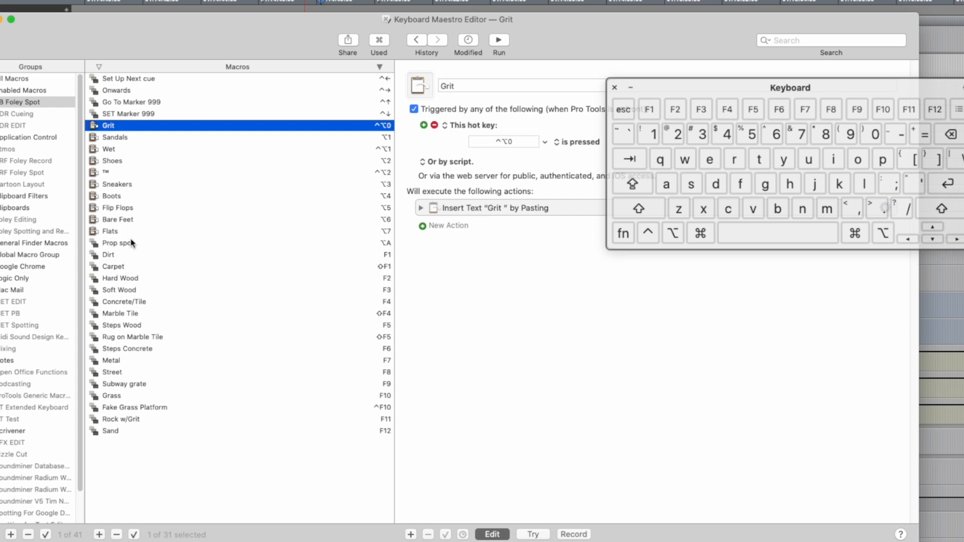
left_click(117, 243)
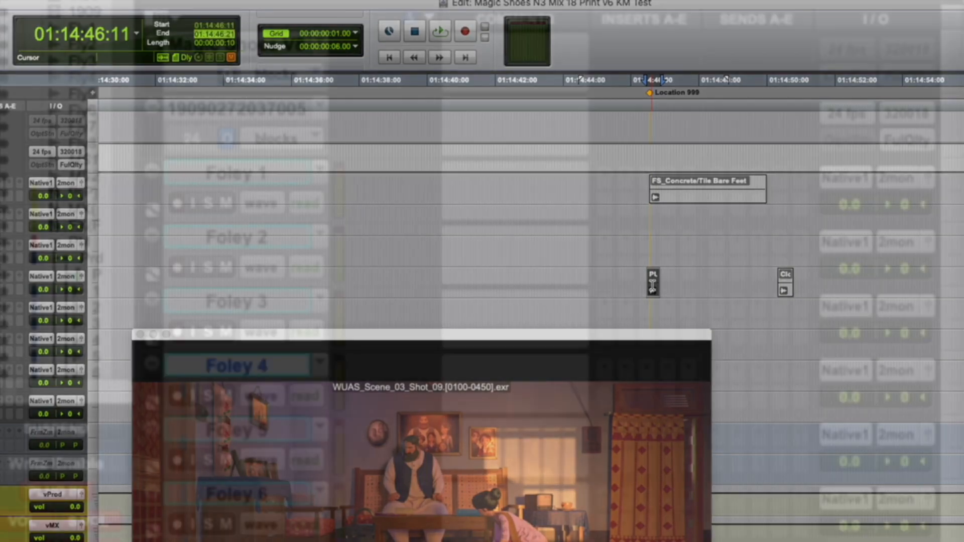
Locate the Pro Tools counter to 01:14:46:11 at the Bare Feet clip
type("01:14:46:11")
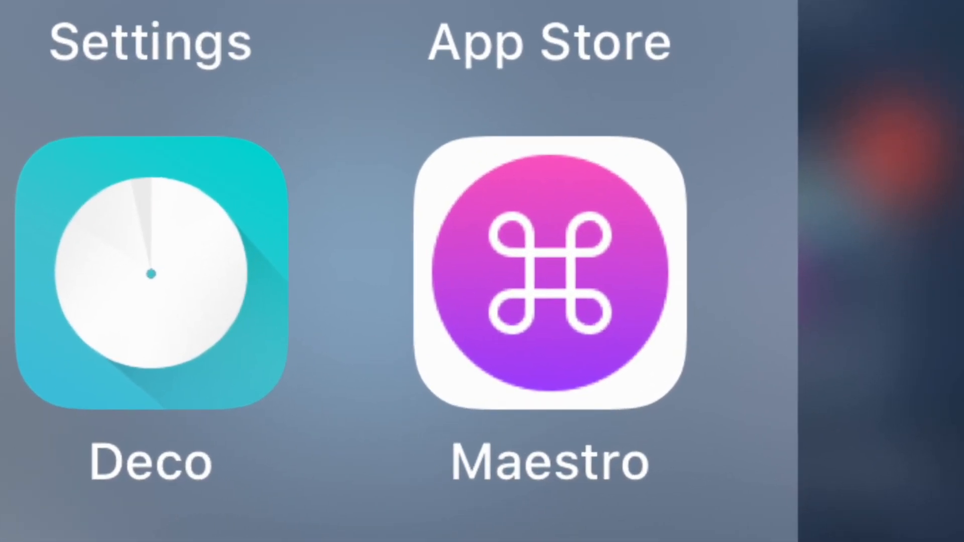
Launch Keyboard Maestro Control and scroll to the Mark ALT and Mark BUY macros
left_click(549, 271)
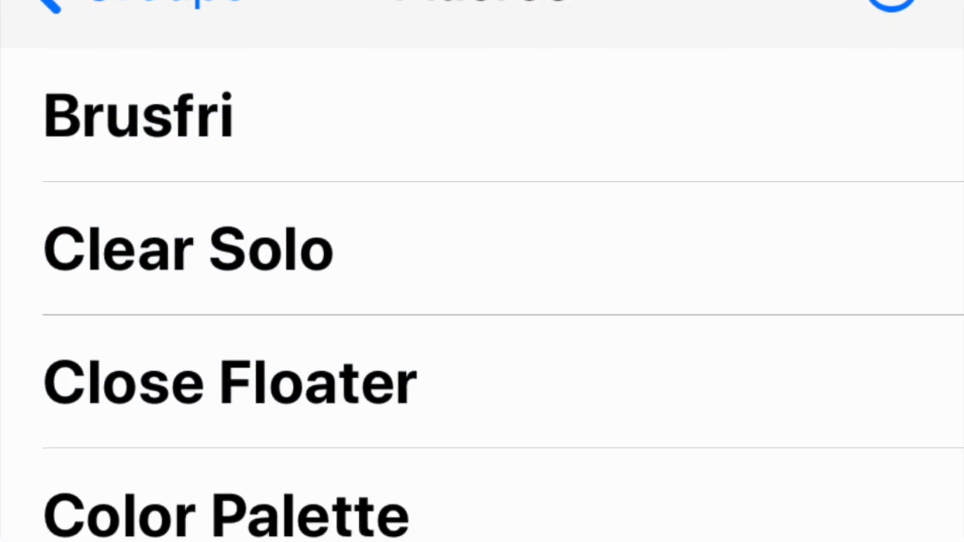
scroll("down", 3)
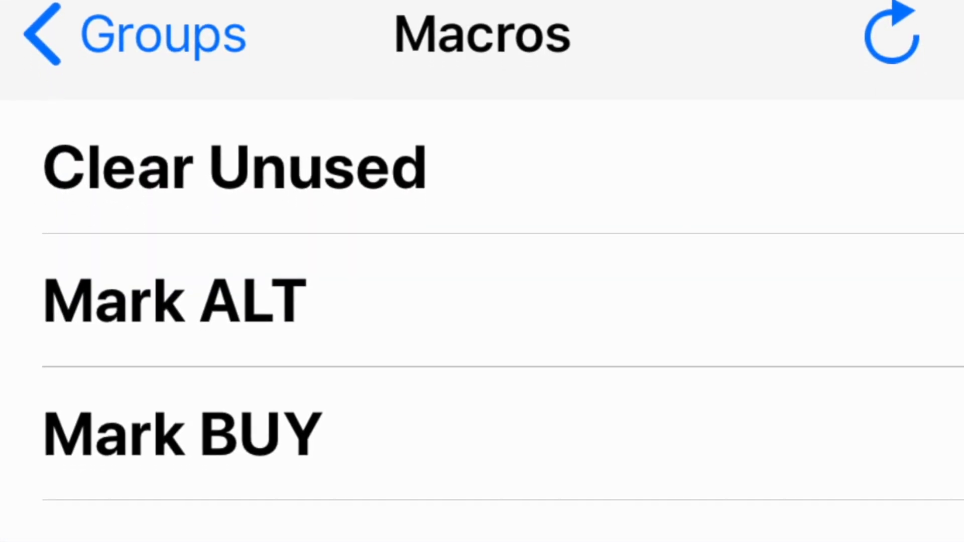
scroll("down", 3)
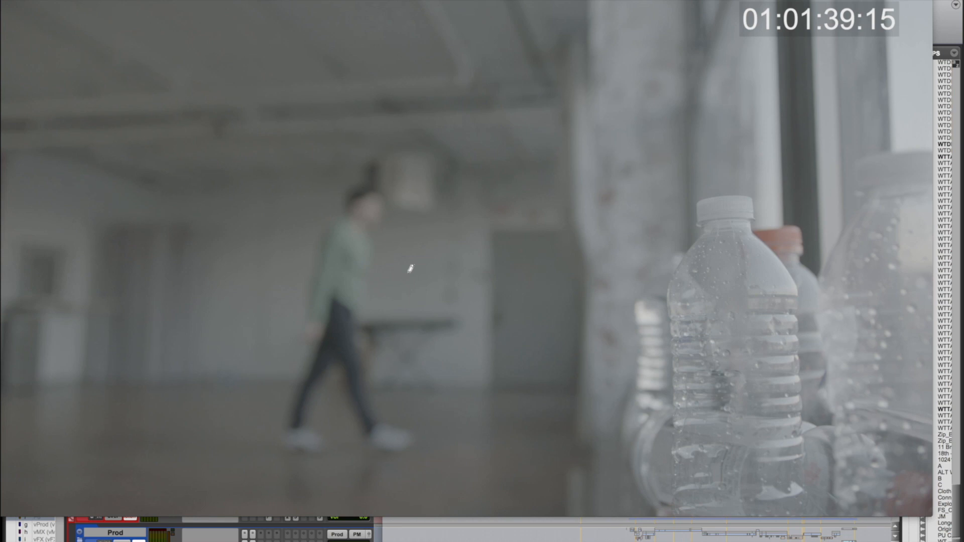
mouse_move(411, 276)
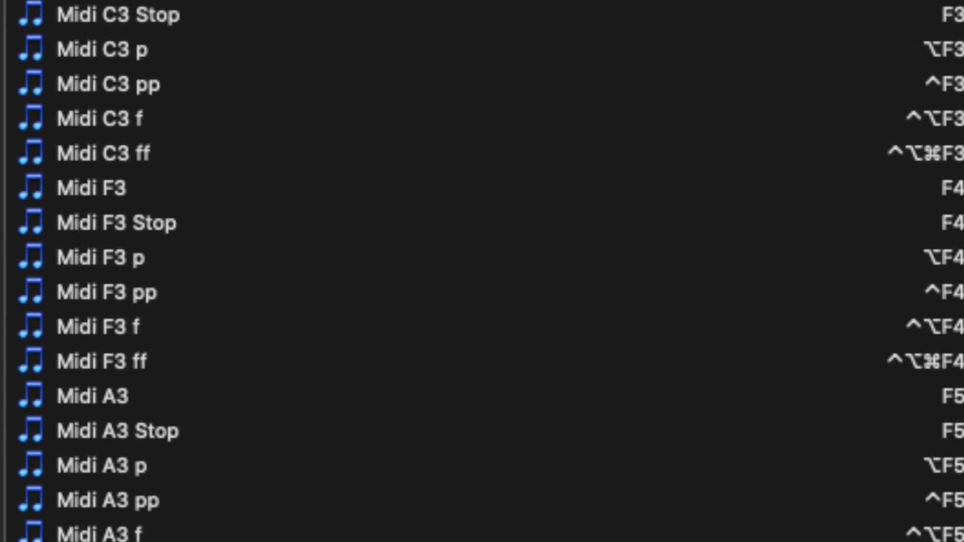
Scroll the Macros list through the Midi C3, F3 and A3 note macros
scroll("down", 3)
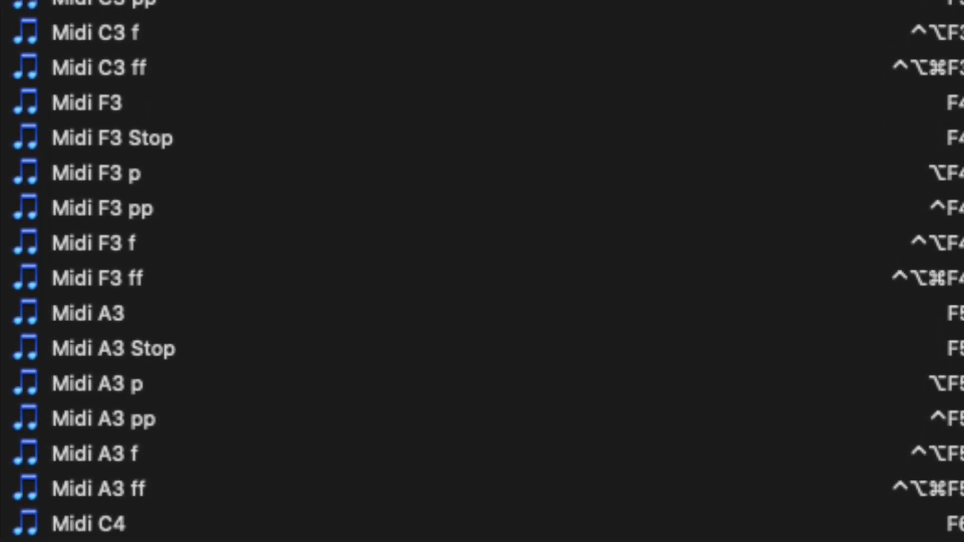
scroll("down", 3)
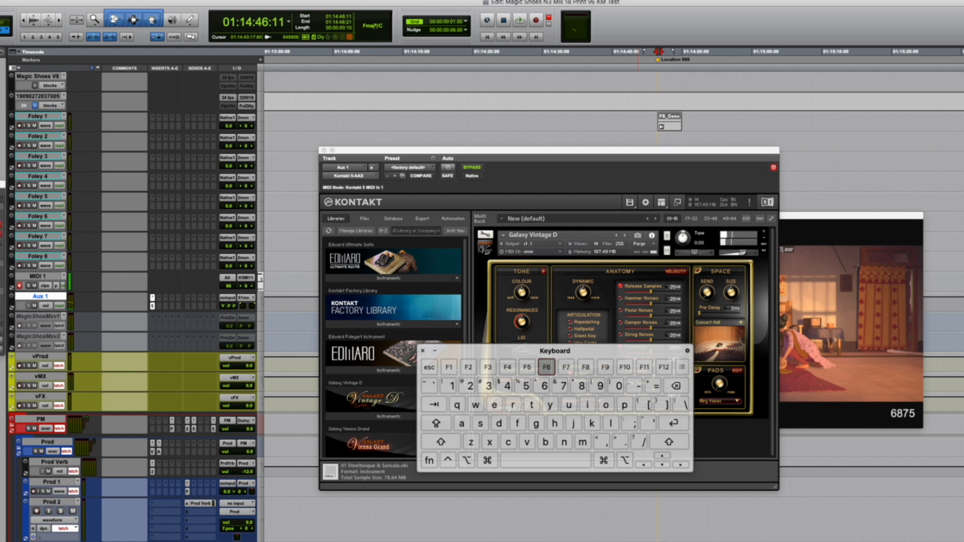
Play the Galaxy Vintage D piano in Kontakt using the function keys
left_click(468, 367)
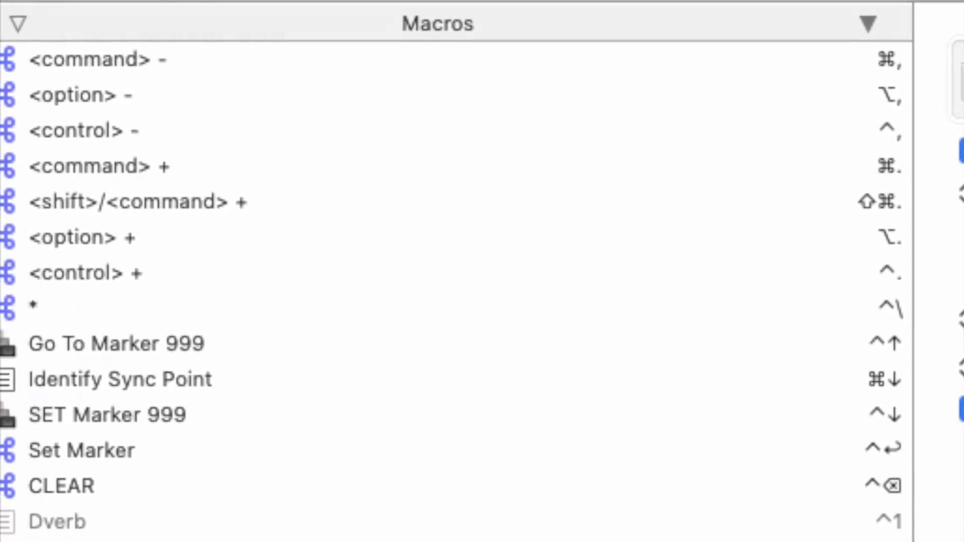
Scroll the Macros list to reveal Go To Marker 999, Set Marker and CLEAR
scroll("down", 3)
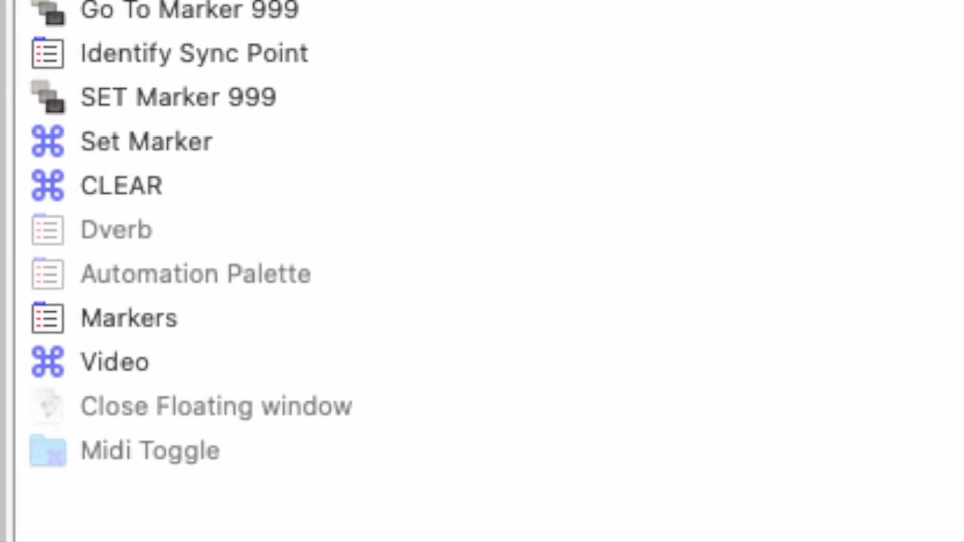
scroll("down", 3)
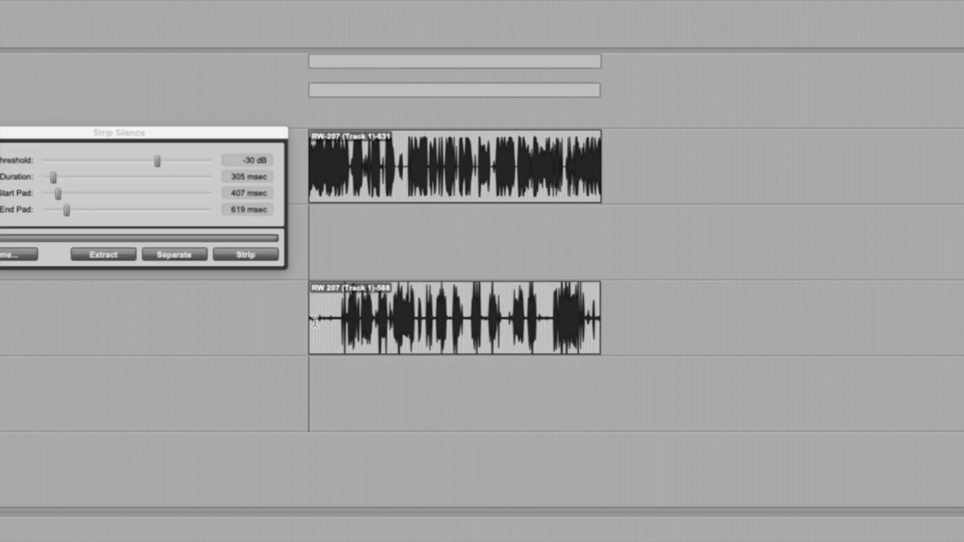
Show Strip Silence settings for the two RW-207 dialogue clips
left_click(245, 254)
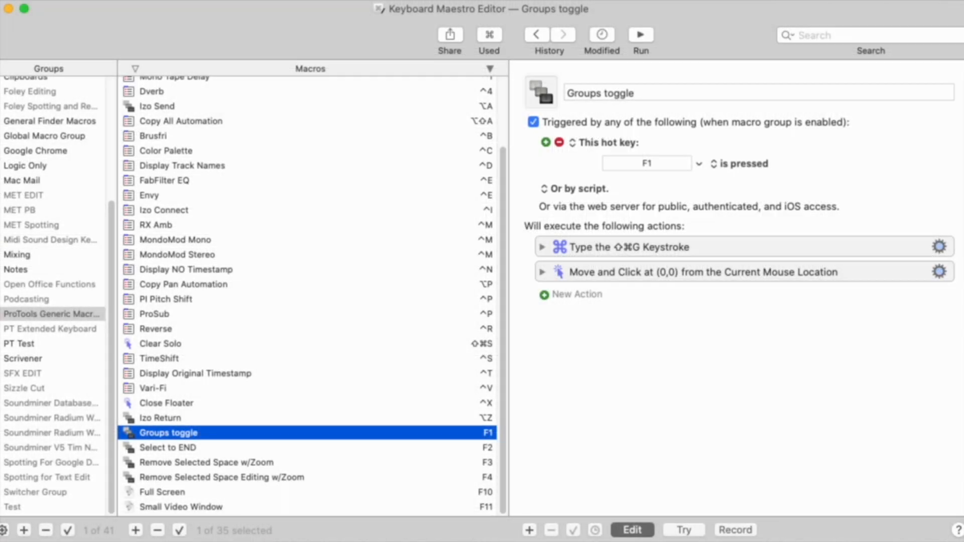
mouse_move(265, 342)
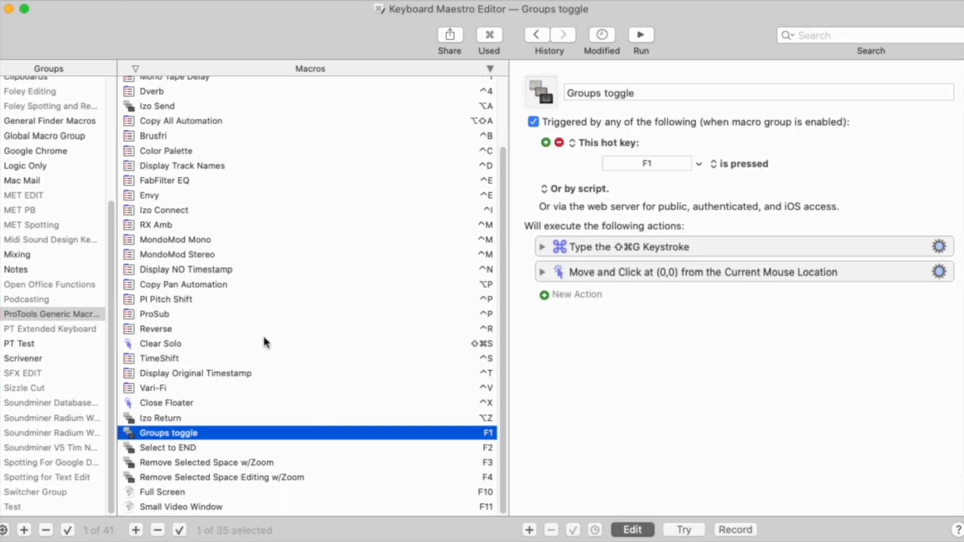
mouse_move(242, 449)
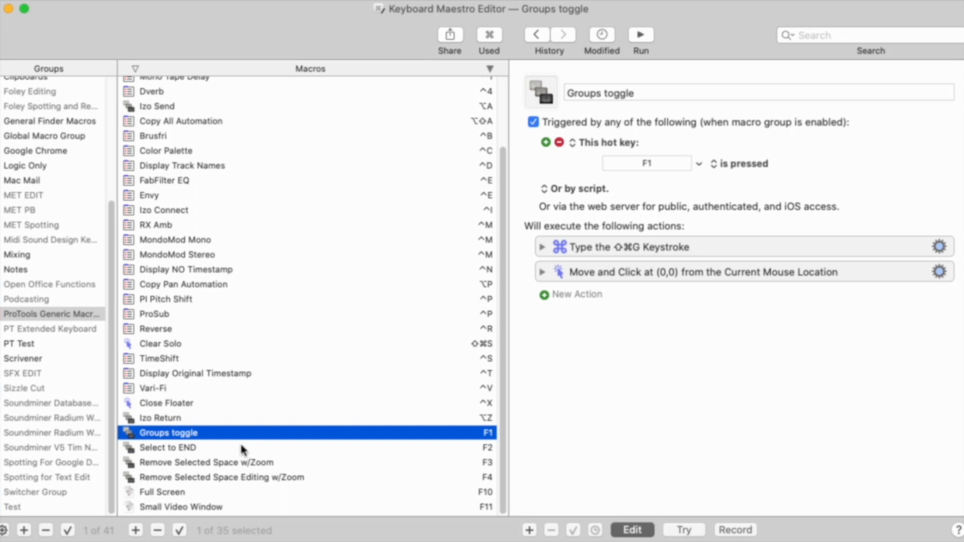
mouse_move(242, 452)
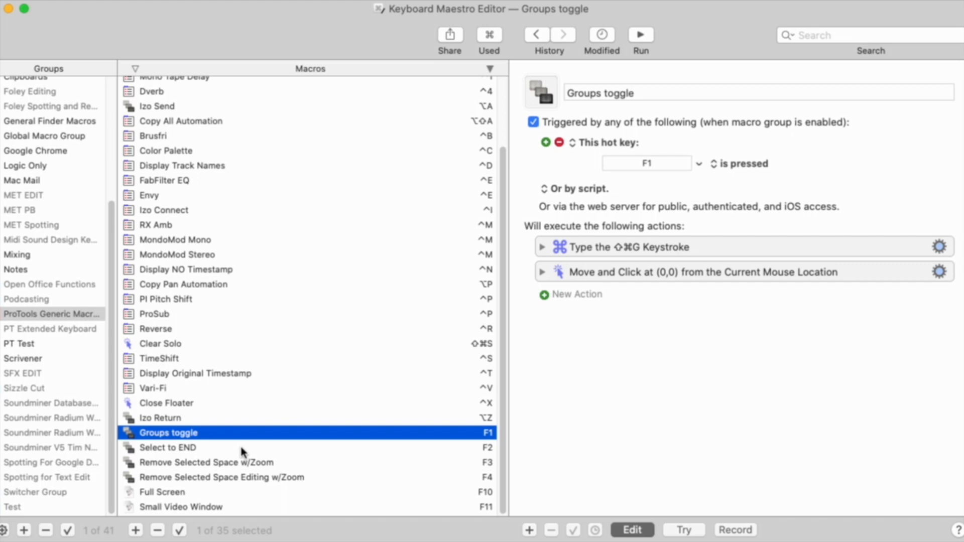
Review Select to END and Remove Selected Space w/Zoom, ending on the F4 Editing w/Zoom macro
left_click(168, 447)
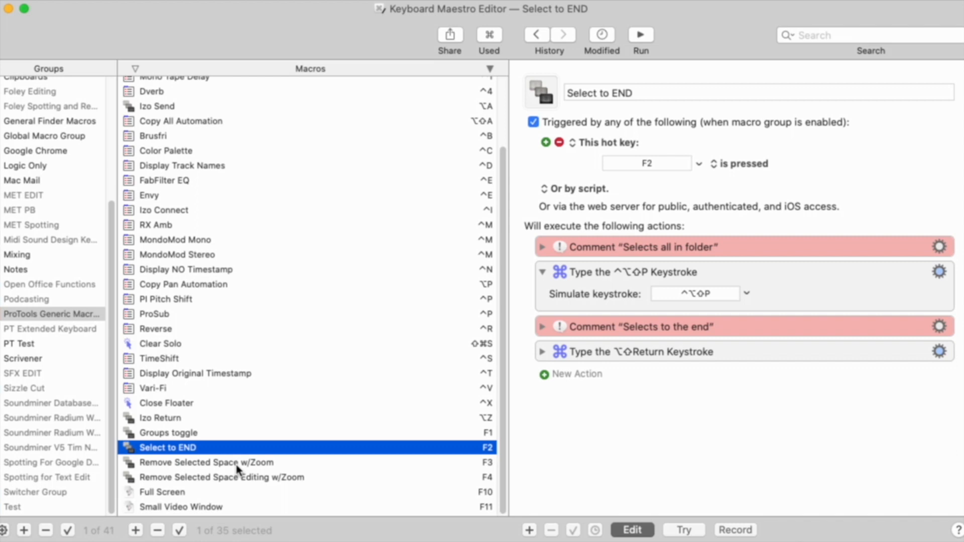
left_click(209, 462)
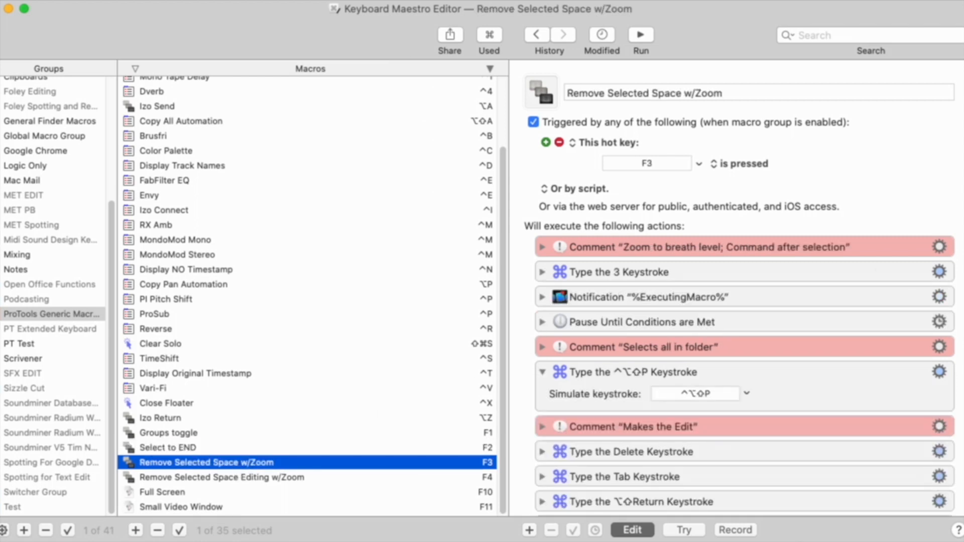
scroll("down", 3)
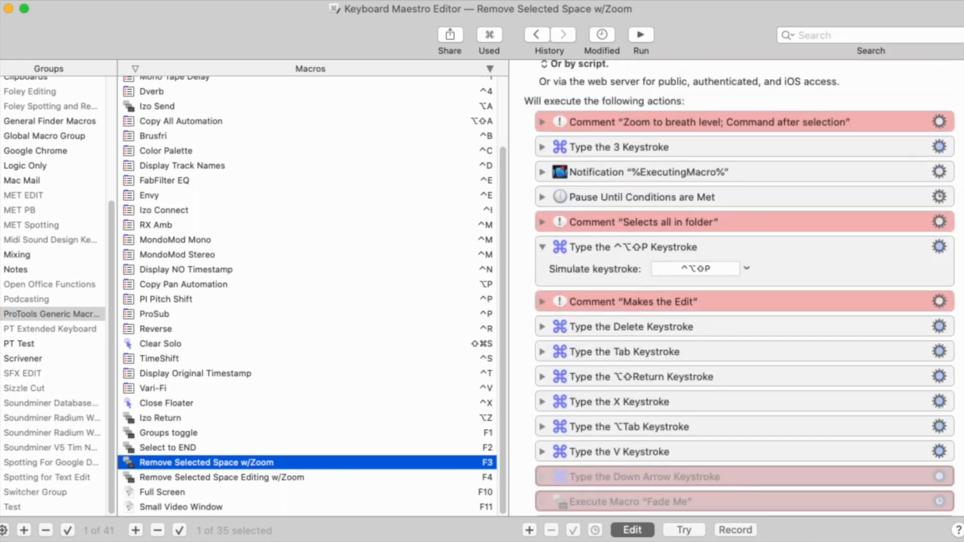
left_click(222, 477)
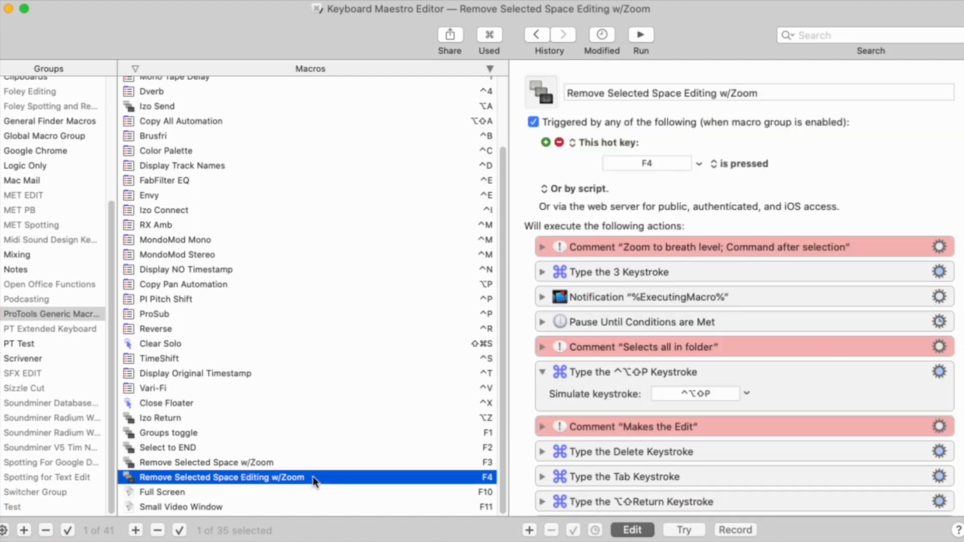
mouse_move(921, 310)
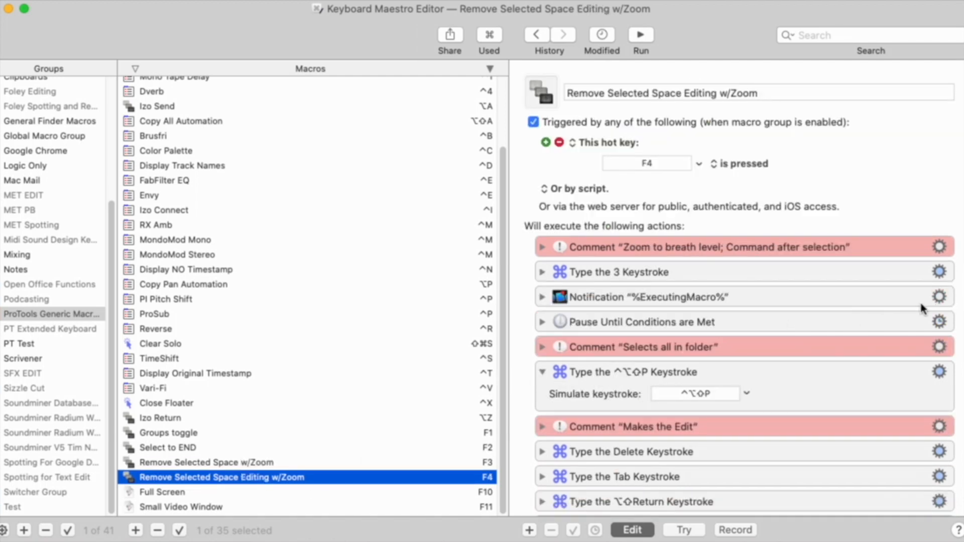
Show the action library beside the Mixing group limited to Pro Tools and iZotope RX
scroll("down", 3)
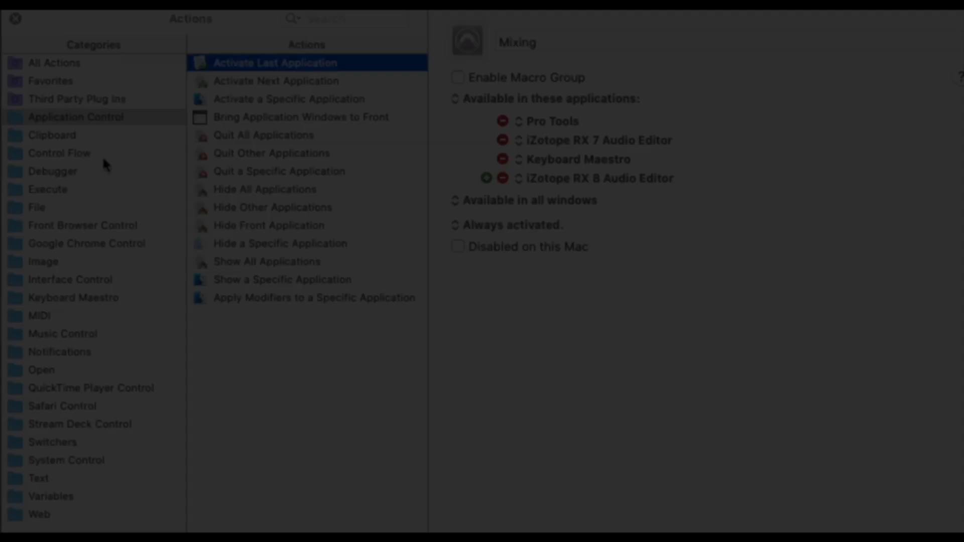
Browse the Control Flow, File, Image, MIDI and QuickTime Player Control action categories
left_click(60, 153)
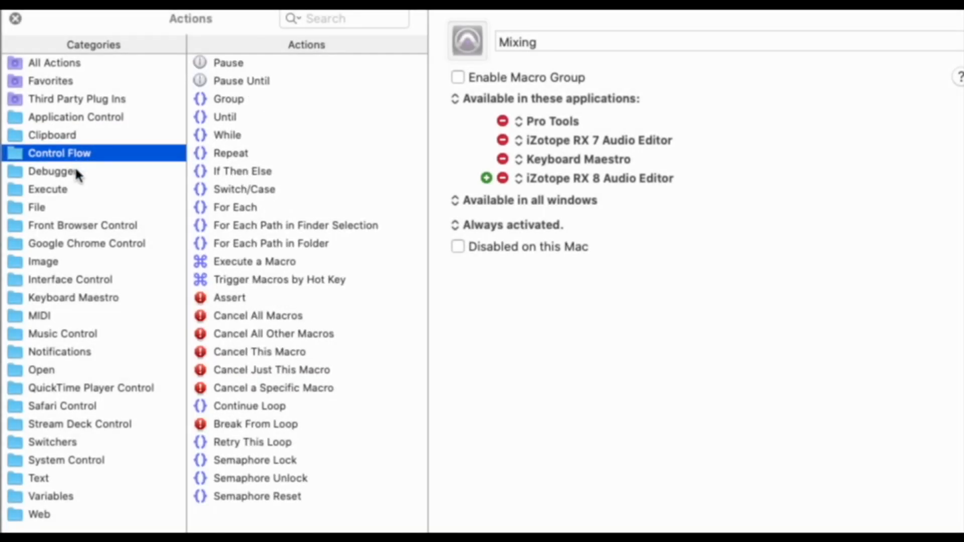
left_click(36, 208)
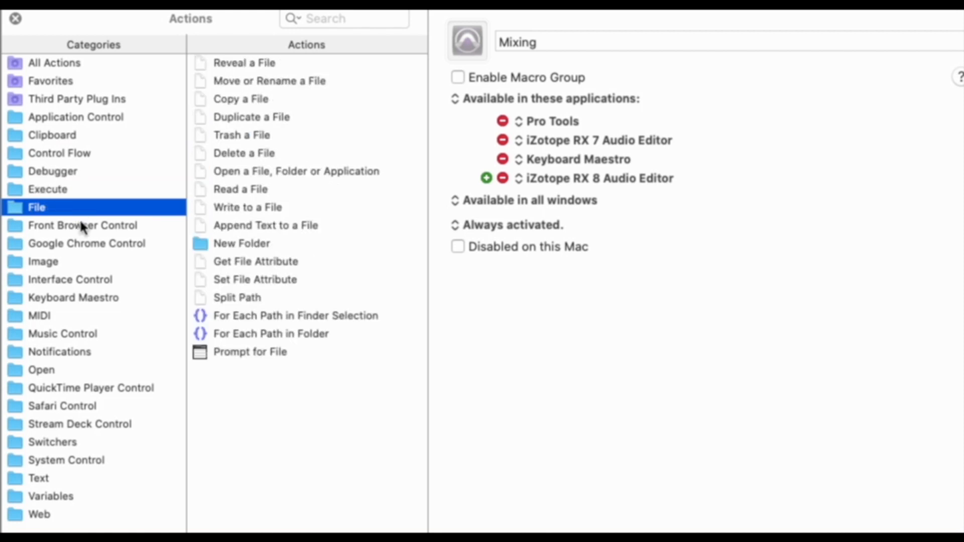
left_click(43, 261)
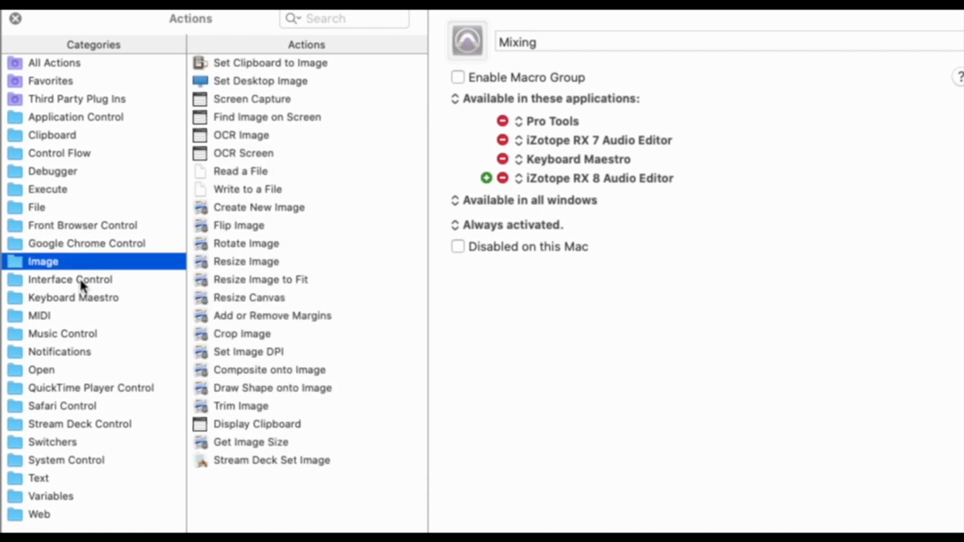
left_click(39, 315)
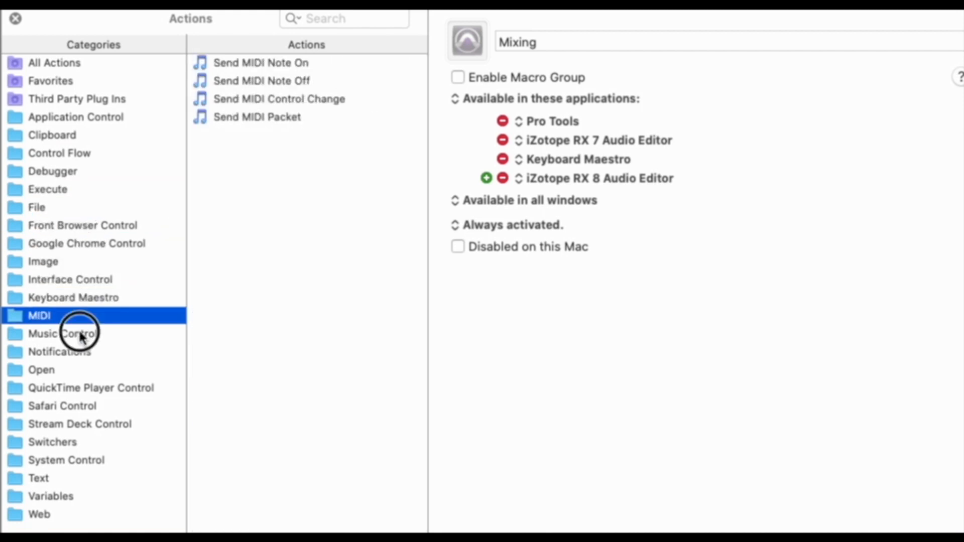
left_click(91, 387)
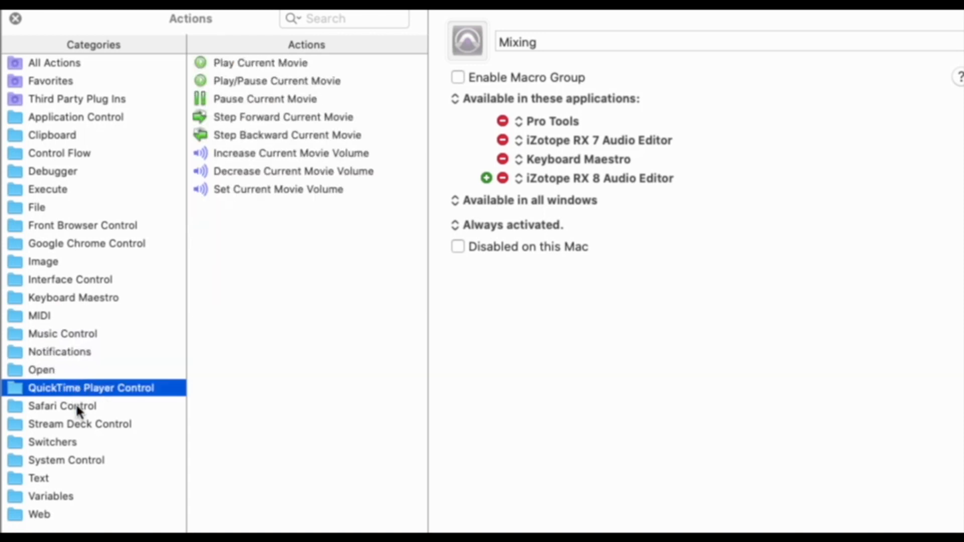
left_click(66, 460)
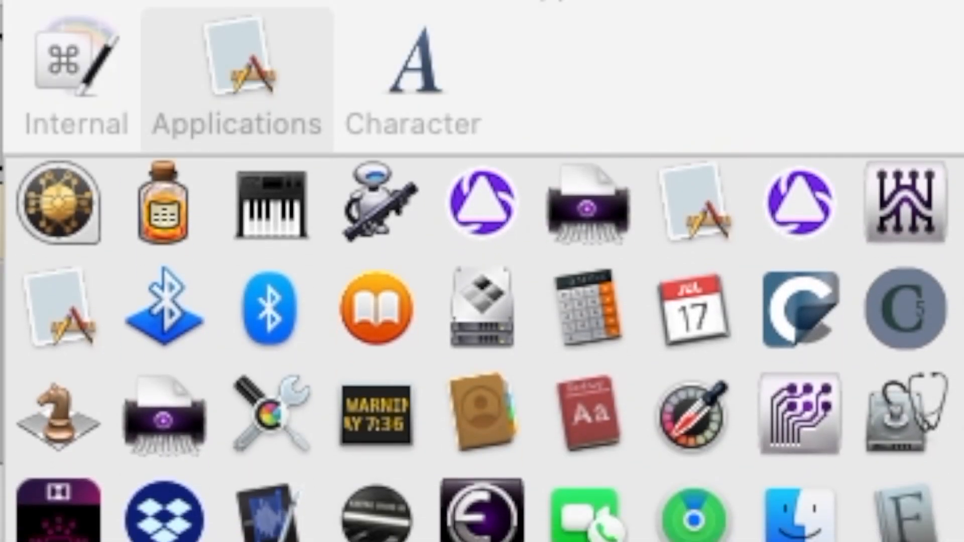
Scroll the application icon chooser down to the Pro Tools icon
scroll("down", 3)
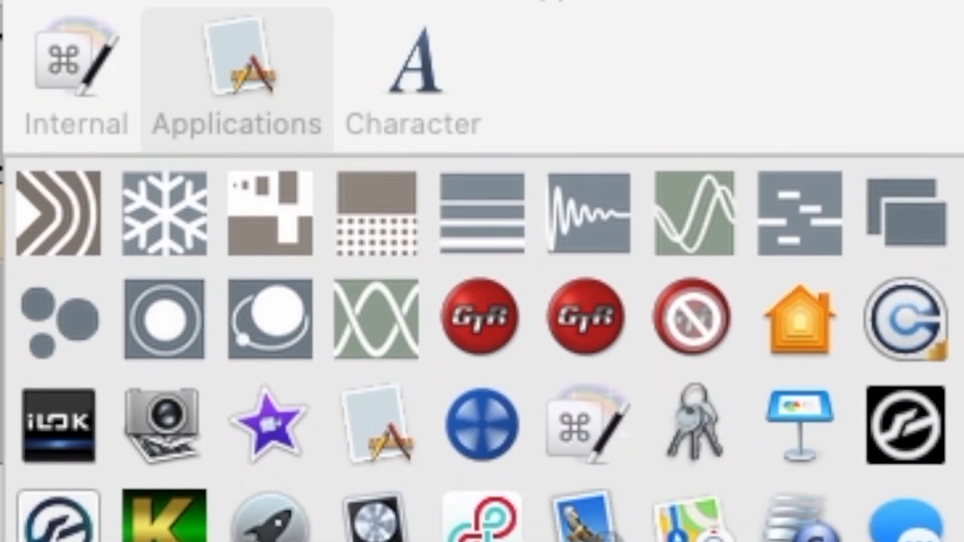
scroll("down", 3)
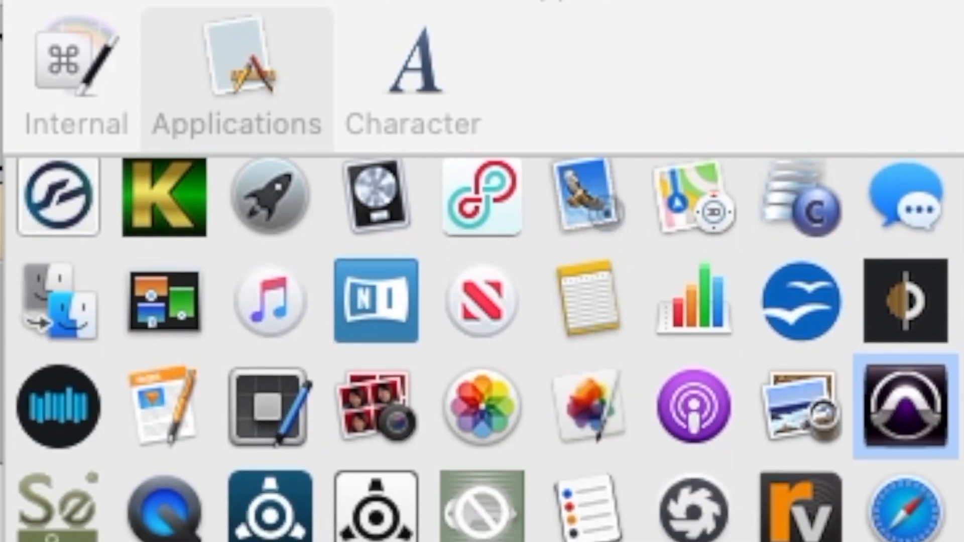